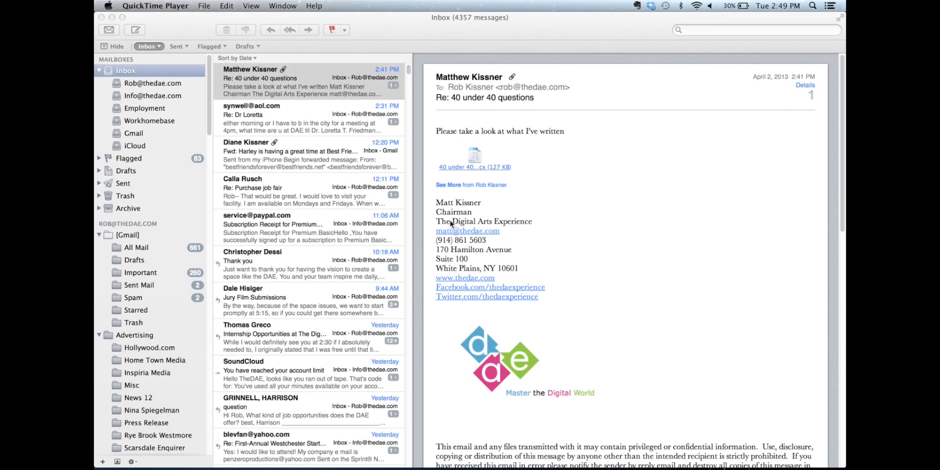
pyautogui.moveTo(263, 300)
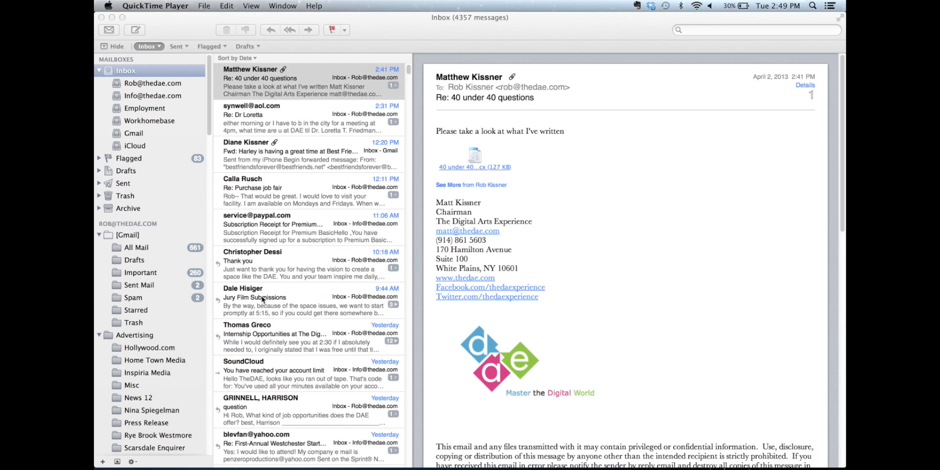
pyautogui.moveTo(105, 461)
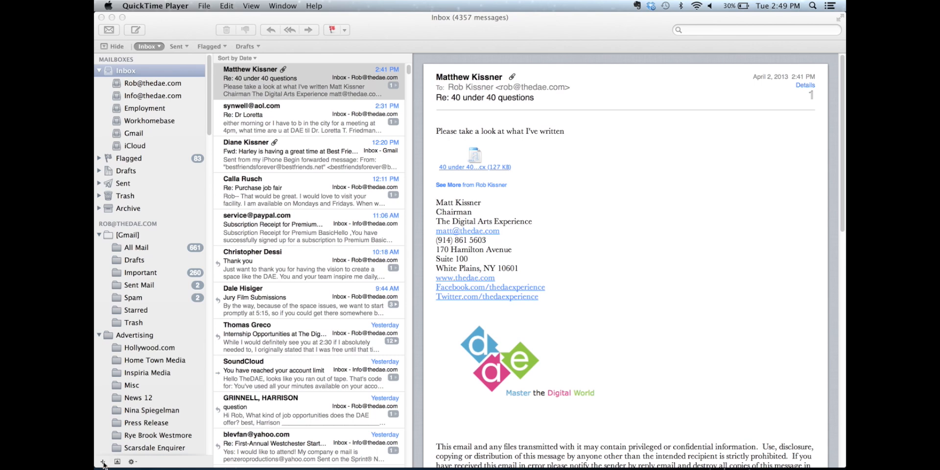
# Bring up the add-mailbox options from the + button below the sidebar
pyautogui.click(102, 462)
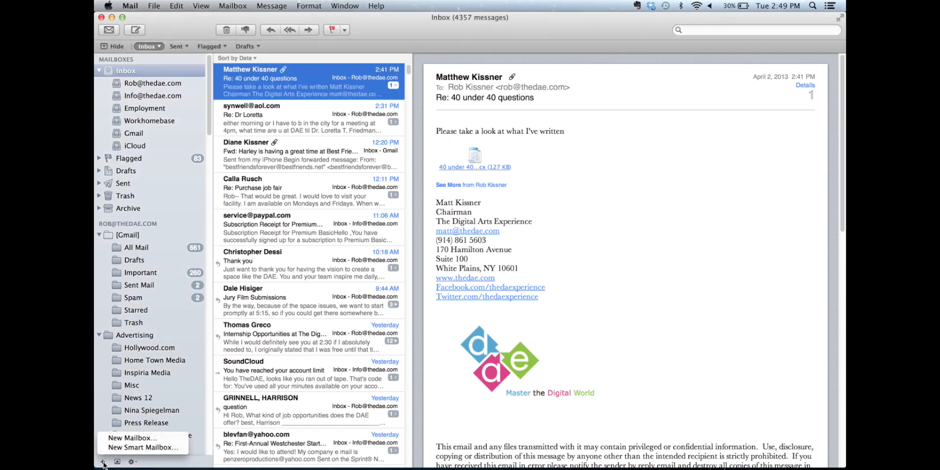
pyautogui.moveTo(142, 447)
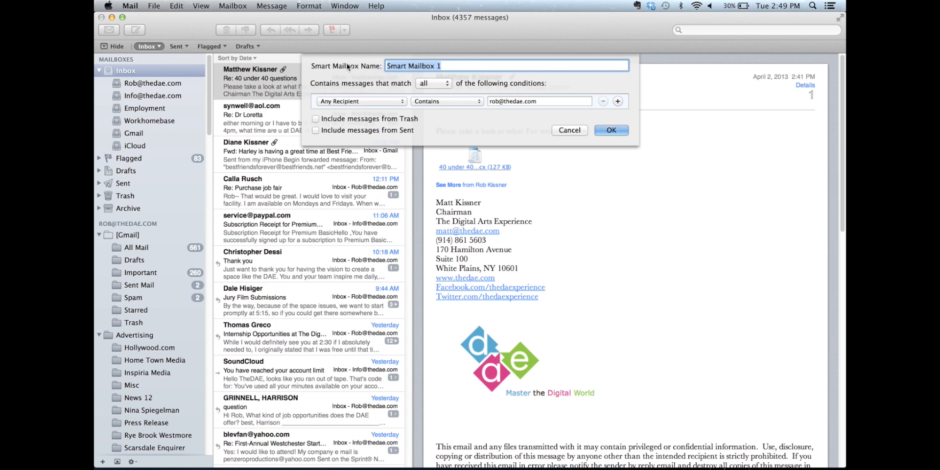
# Name the new smart mailbox 'Today'
pyautogui.write('Toda')
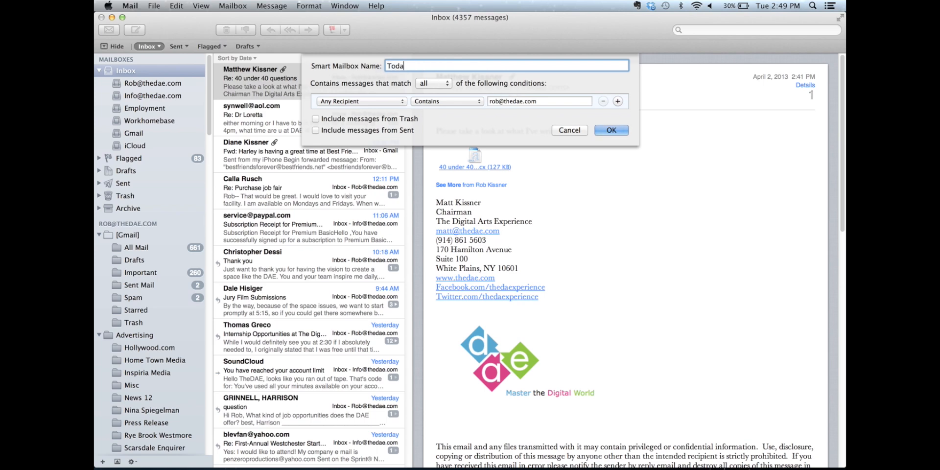
pyautogui.write('y')
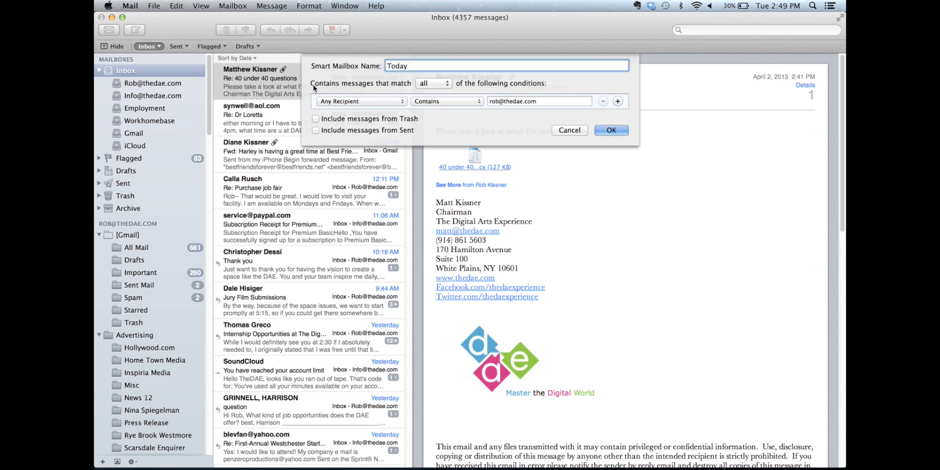
pyautogui.moveTo(632, 92)
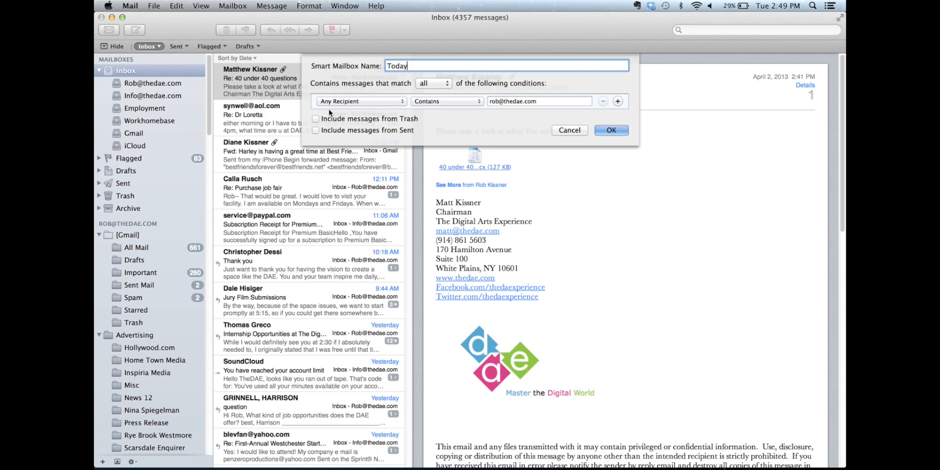
pyautogui.moveTo(383, 105)
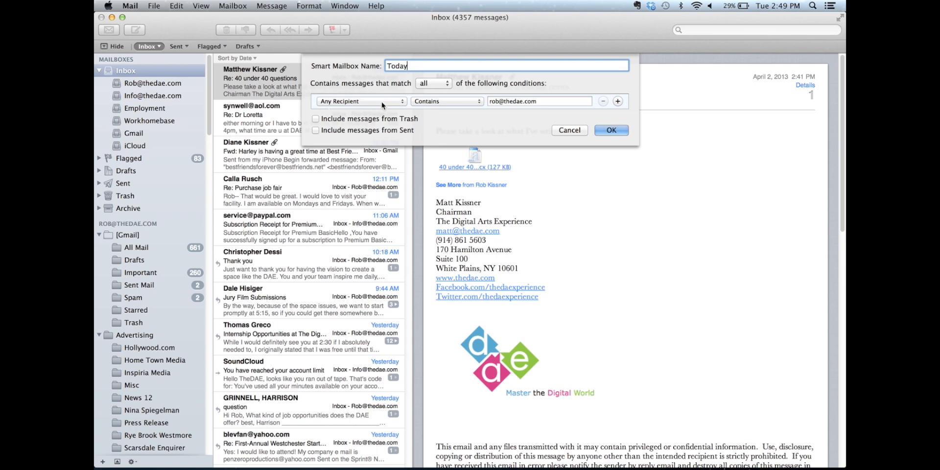
# Set the first condition to Message is in Mailbox and add a second condition on Date Received
pyautogui.click(359, 101)
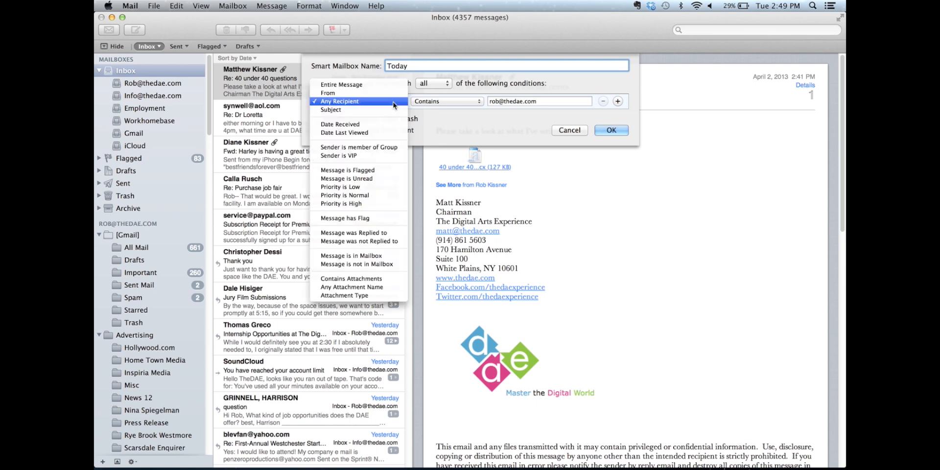
pyautogui.click(359, 259)
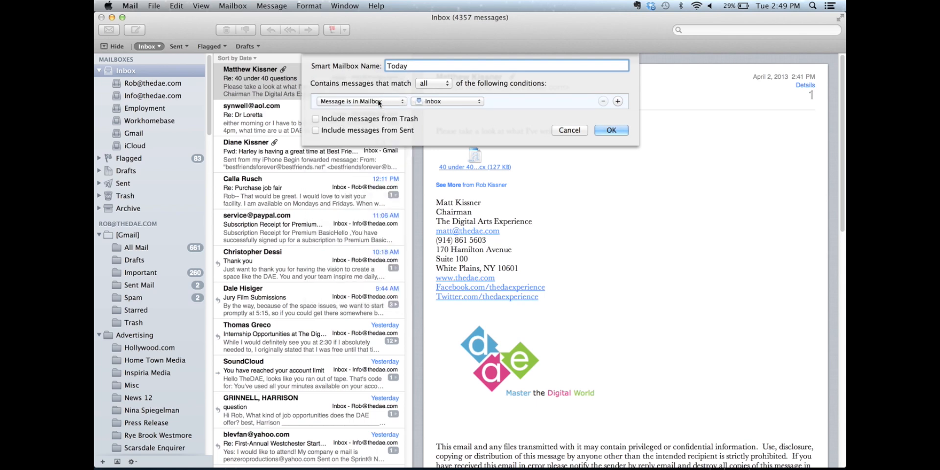
pyautogui.moveTo(457, 107)
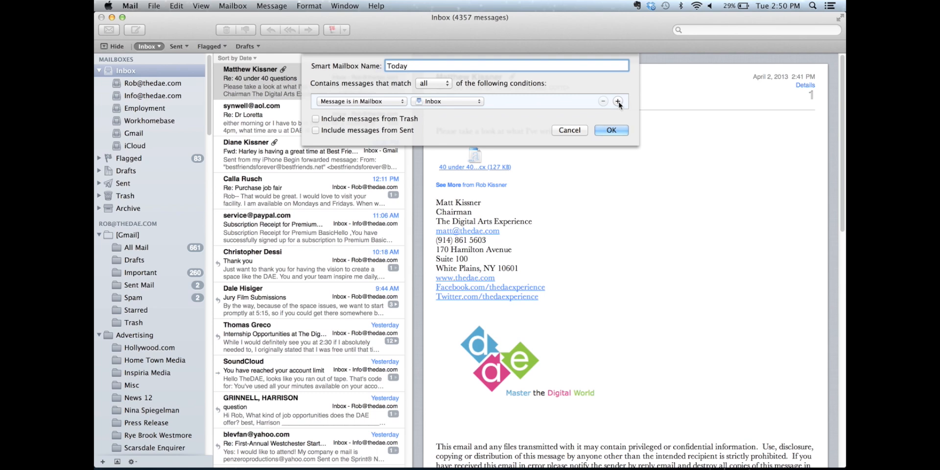
pyautogui.click(618, 100)
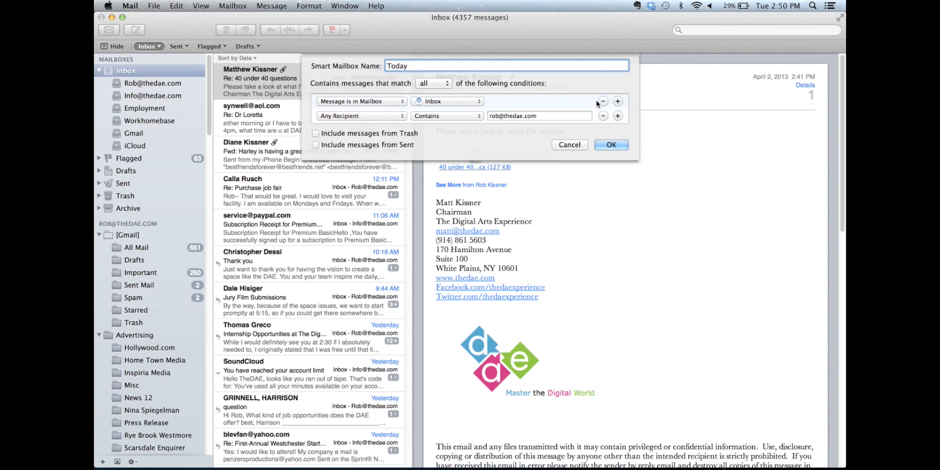
pyautogui.click(359, 116)
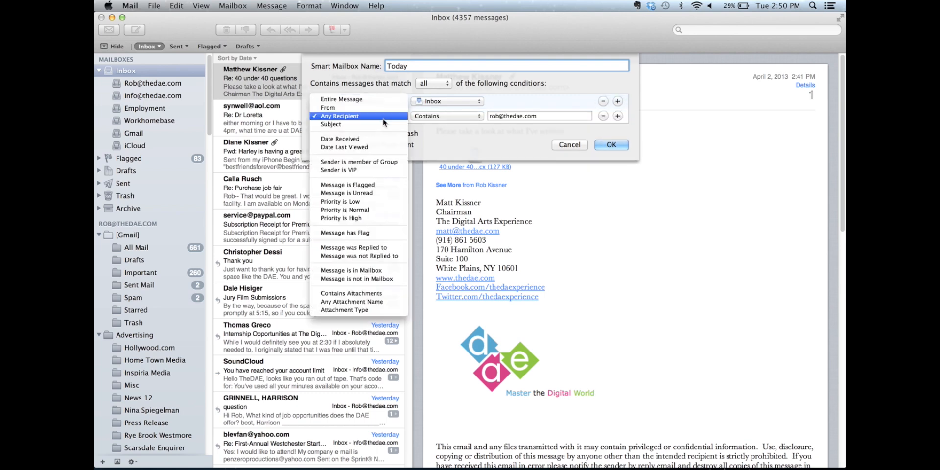
pyautogui.click(340, 143)
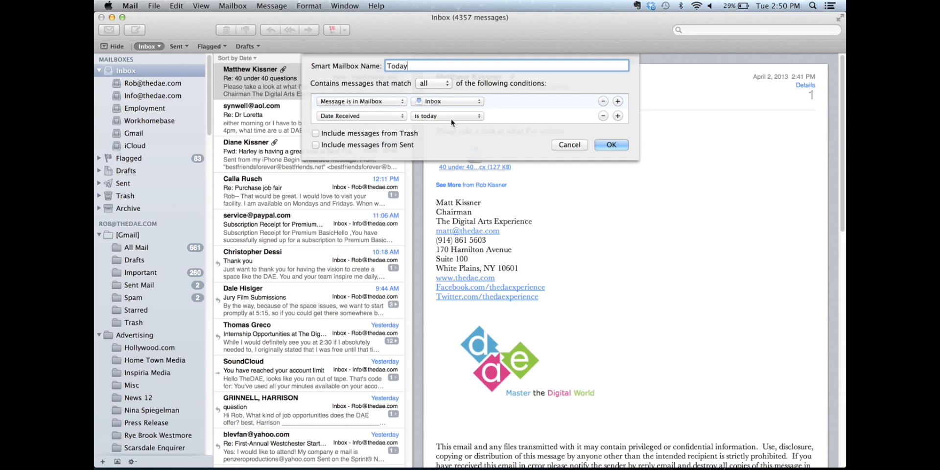
pyautogui.moveTo(446, 103)
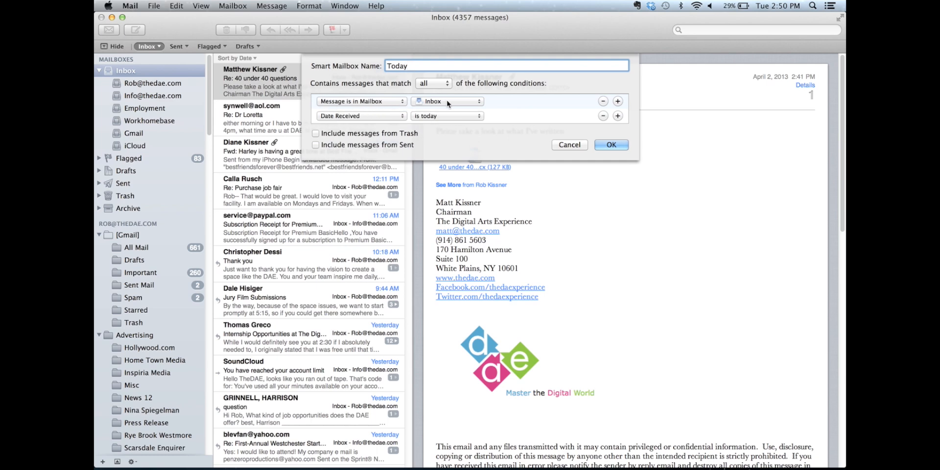
pyautogui.moveTo(353, 124)
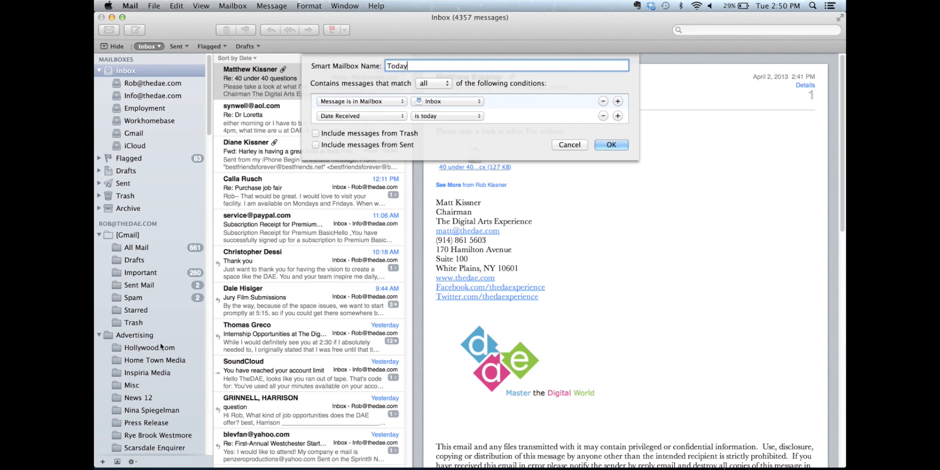
pyautogui.moveTo(108, 217)
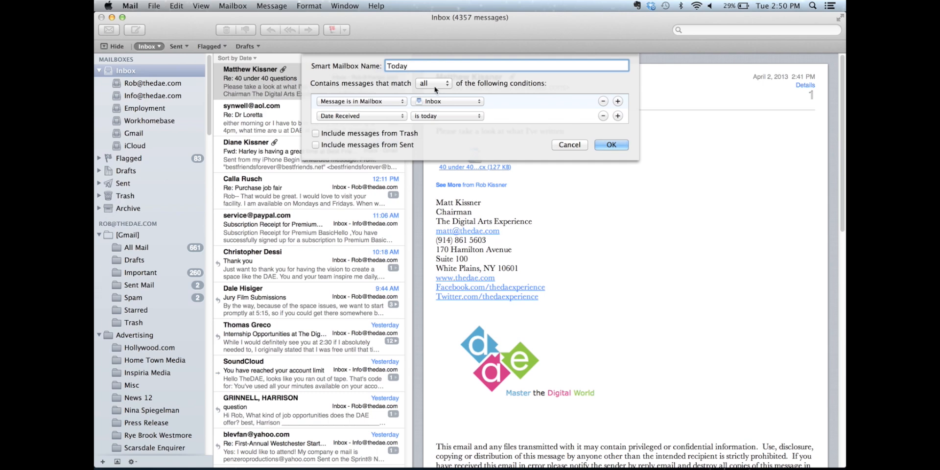
pyautogui.moveTo(333, 106)
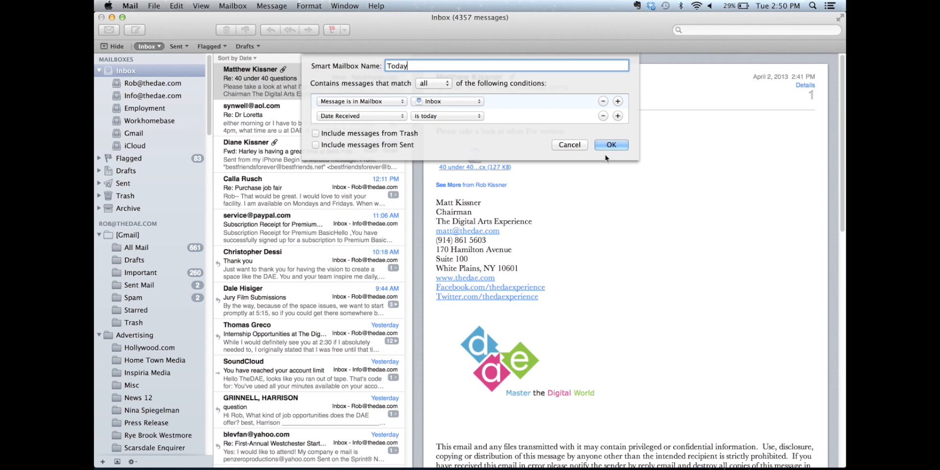
# Save the Today smart mailbox so it appears in the sidebar with 8 messages
pyautogui.click(611, 145)
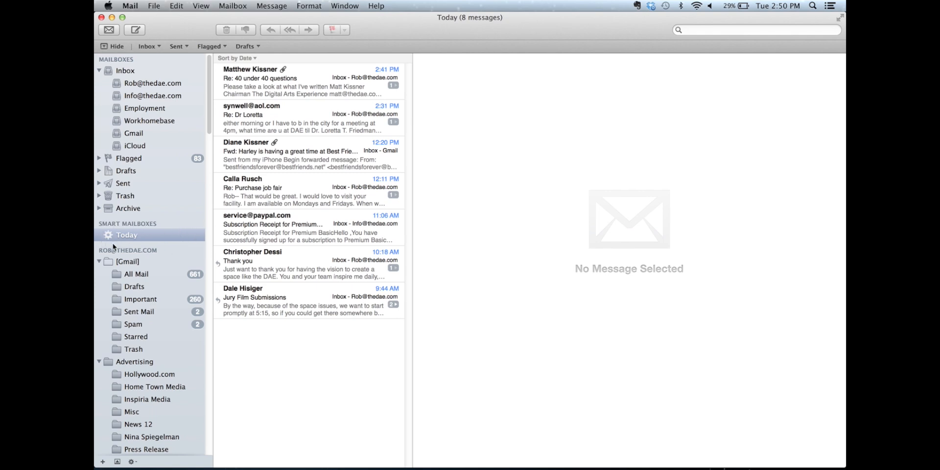
pyautogui.moveTo(302, 234)
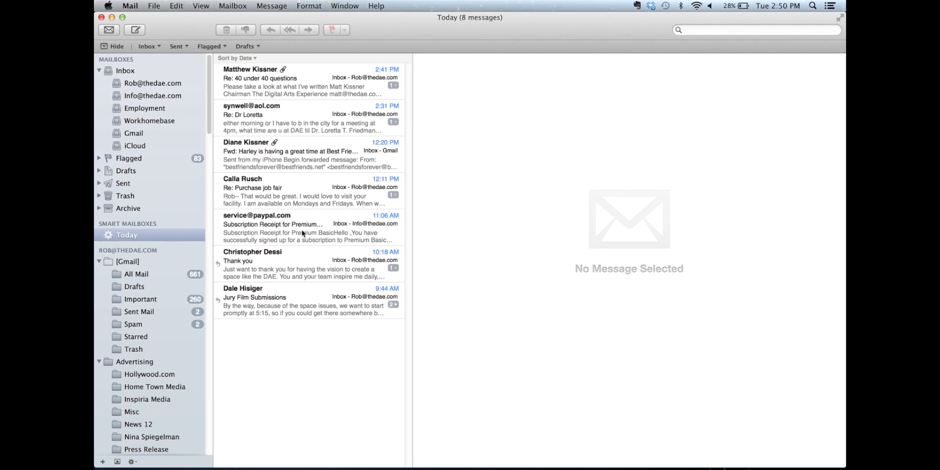
pyautogui.moveTo(307, 277)
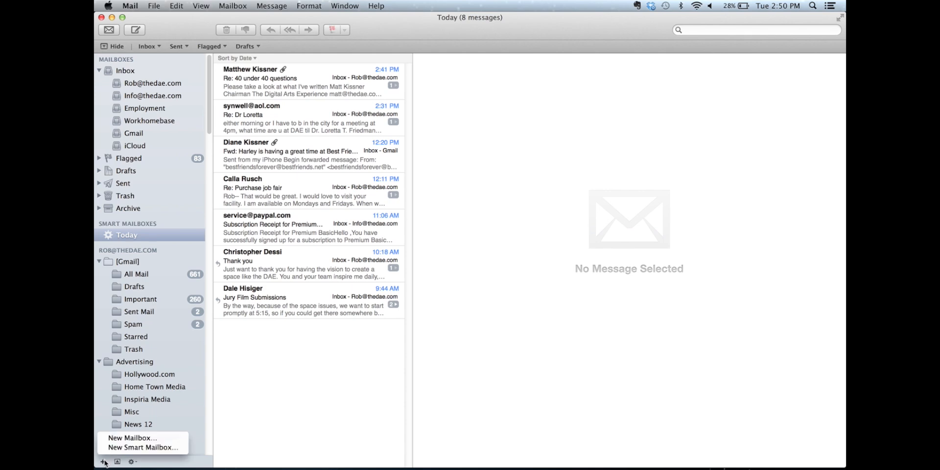
# Start a smart mailbox named 'This Week' with the condition Message is in Mailbox: Inbox
pyautogui.click(143, 447)
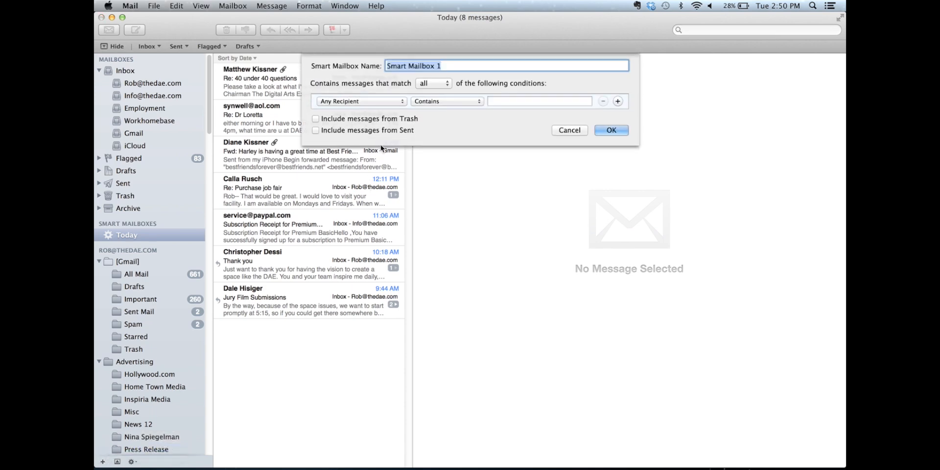
pyautogui.write('This Week')
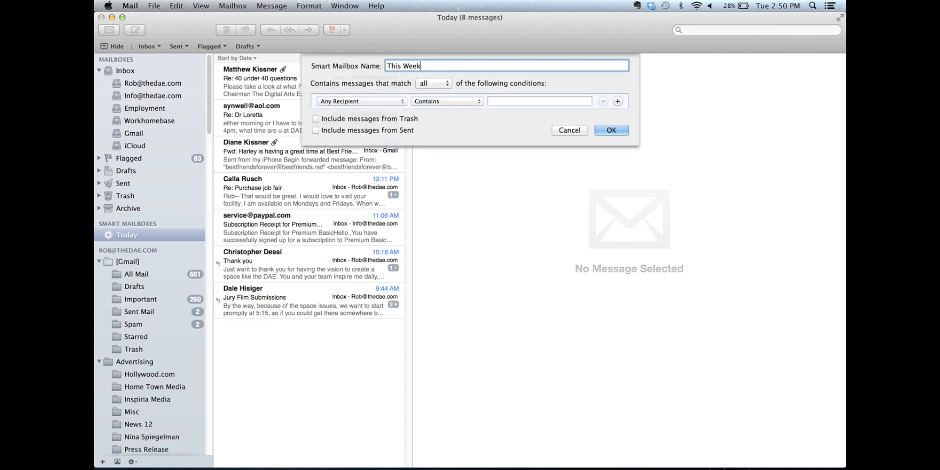
pyautogui.click(361, 101)
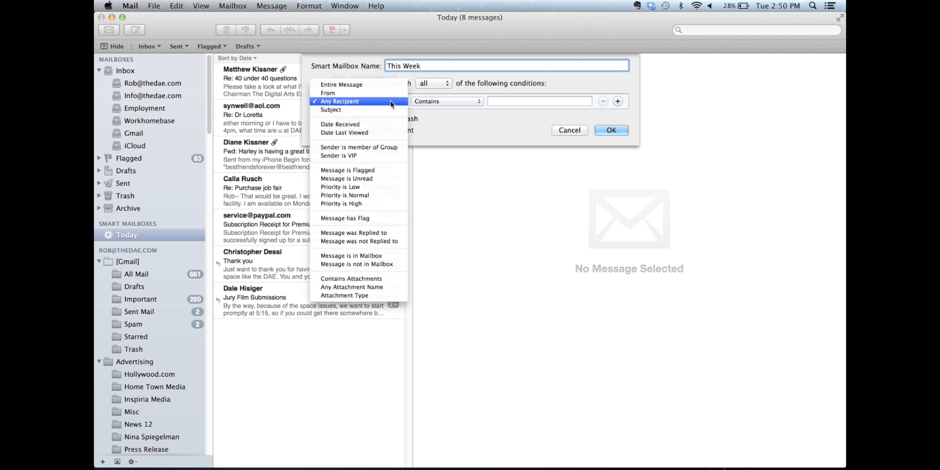
pyautogui.click(352, 255)
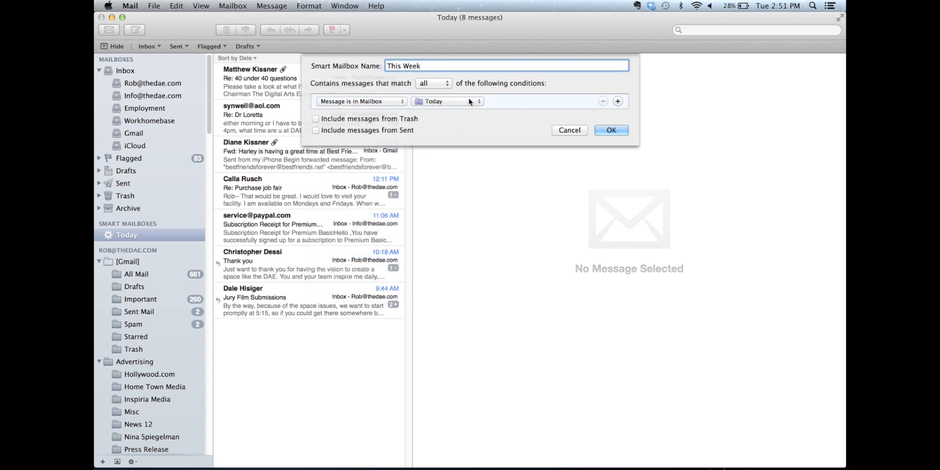
pyautogui.click(446, 101)
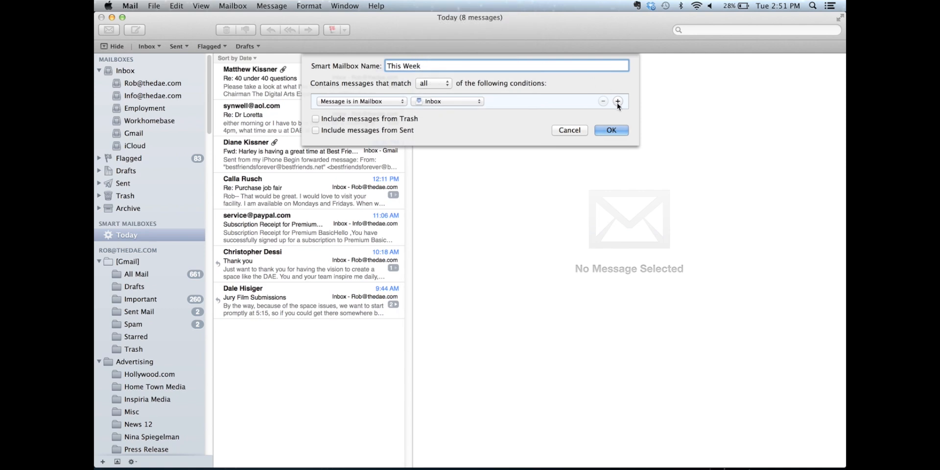
# Add Date Received is this week and save the This Week mailbox
pyautogui.click(618, 100)
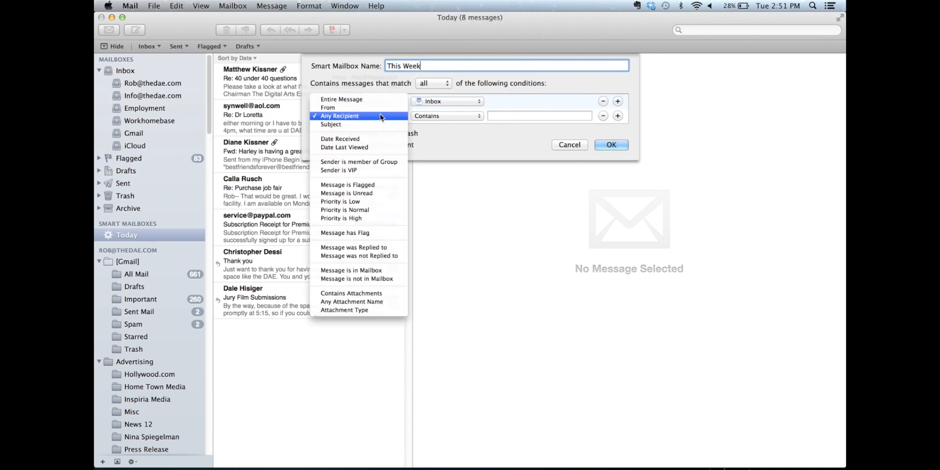
pyautogui.click(344, 139)
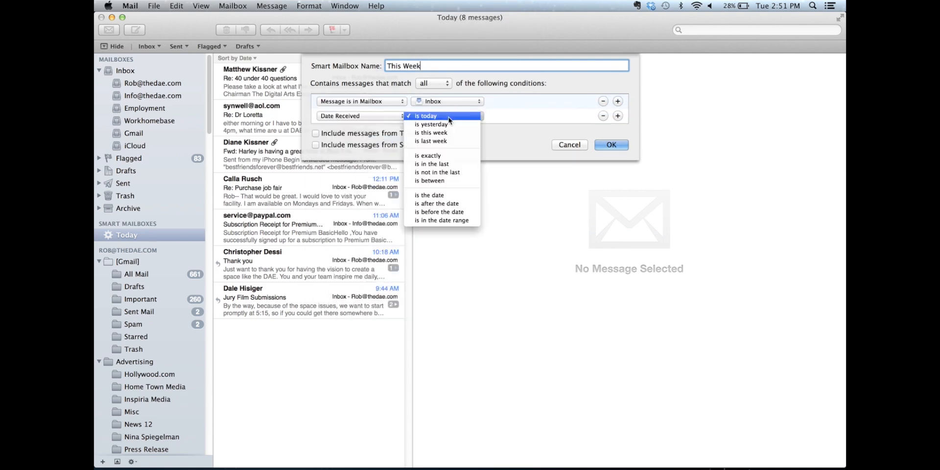
pyautogui.click(431, 133)
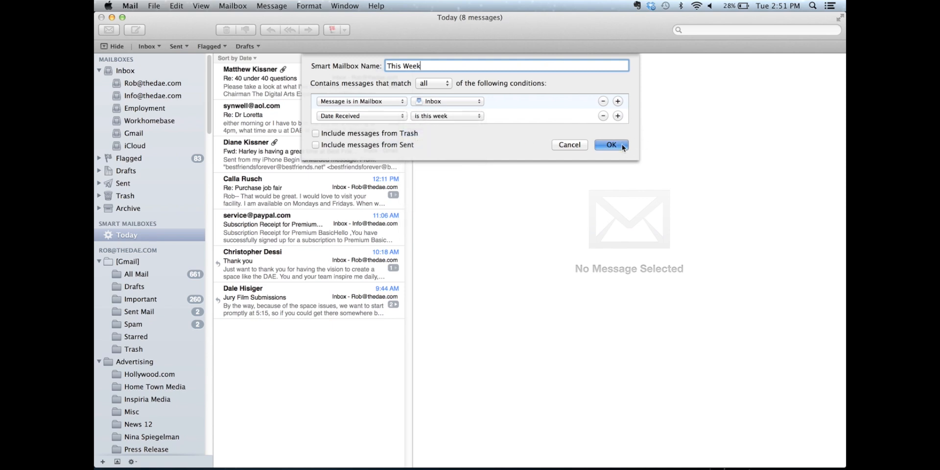
pyautogui.click(611, 145)
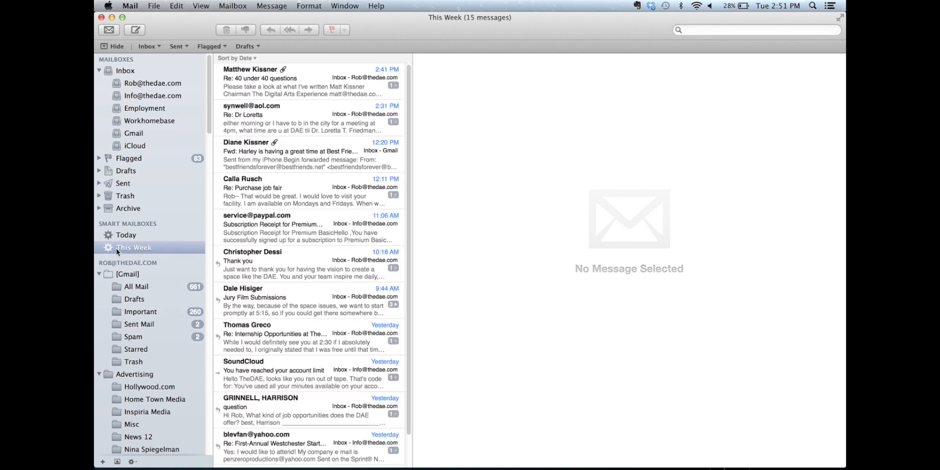
pyautogui.moveTo(155, 248)
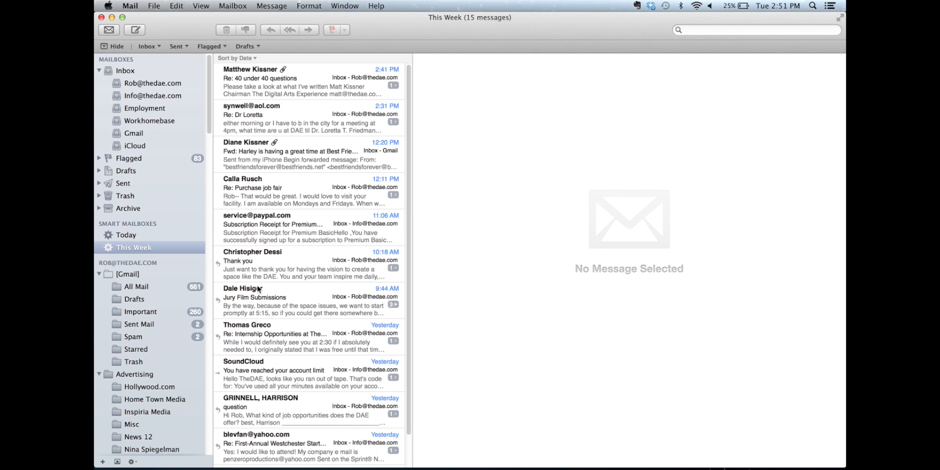
pyautogui.moveTo(109, 456)
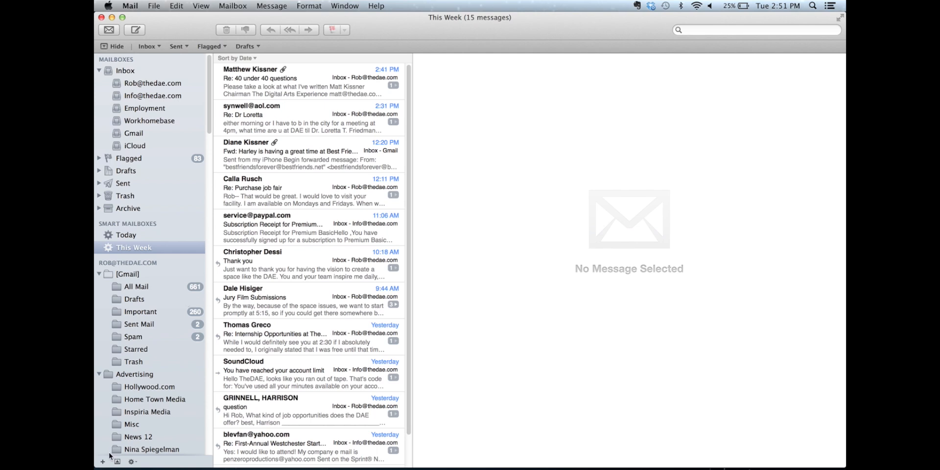
# Start a smart mailbox named 'This Month' with its first condition Message is in Mailbox
pyautogui.click(102, 461)
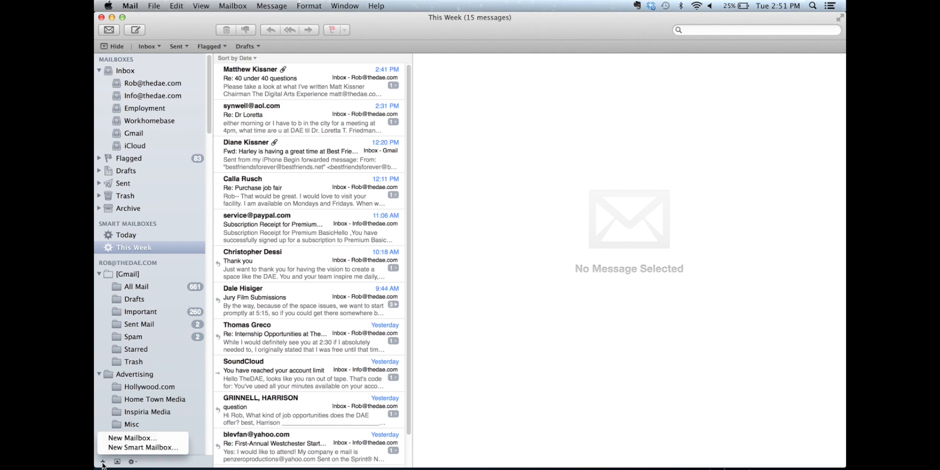
pyautogui.click(142, 448)
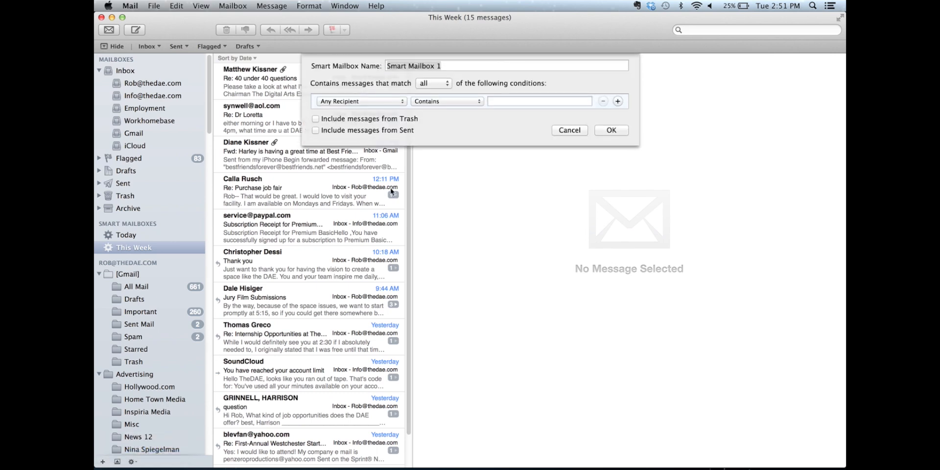
pyautogui.write('THis M')
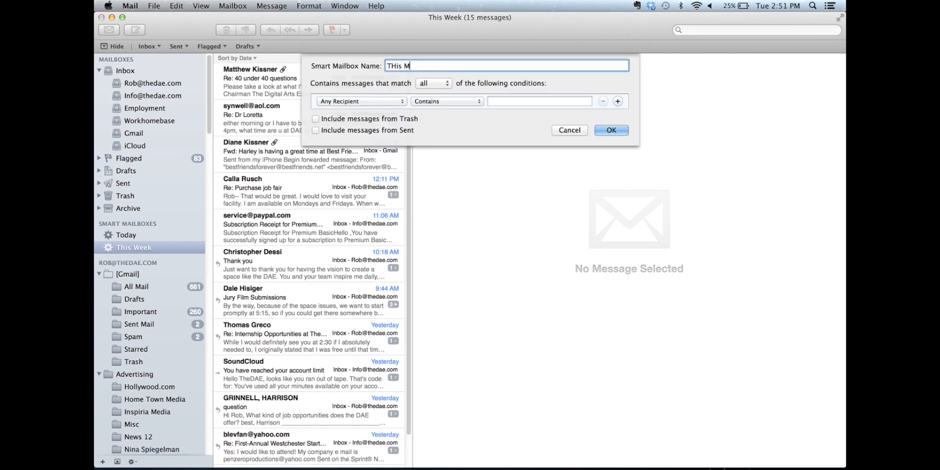
pyautogui.press('backspace')
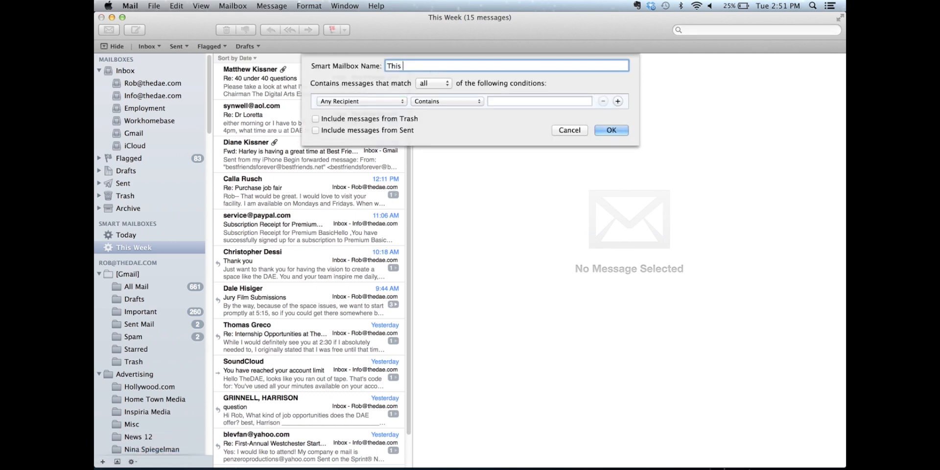
pyautogui.write('Month')
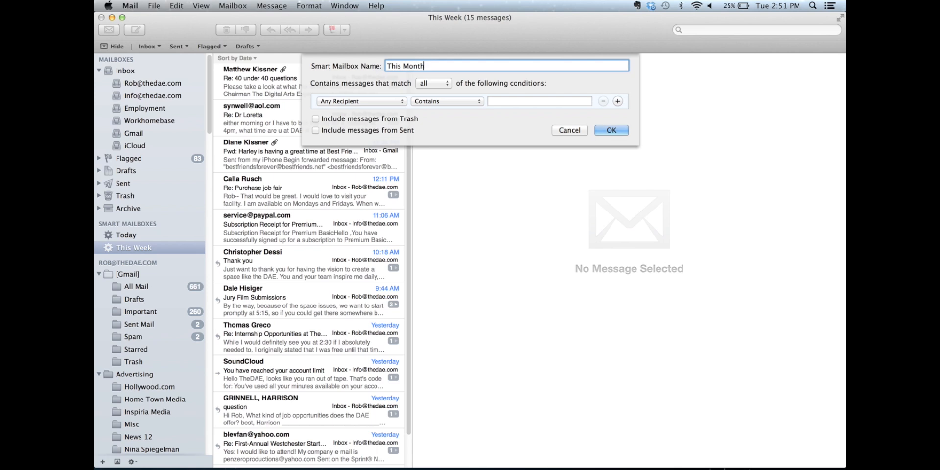
pyautogui.click(359, 101)
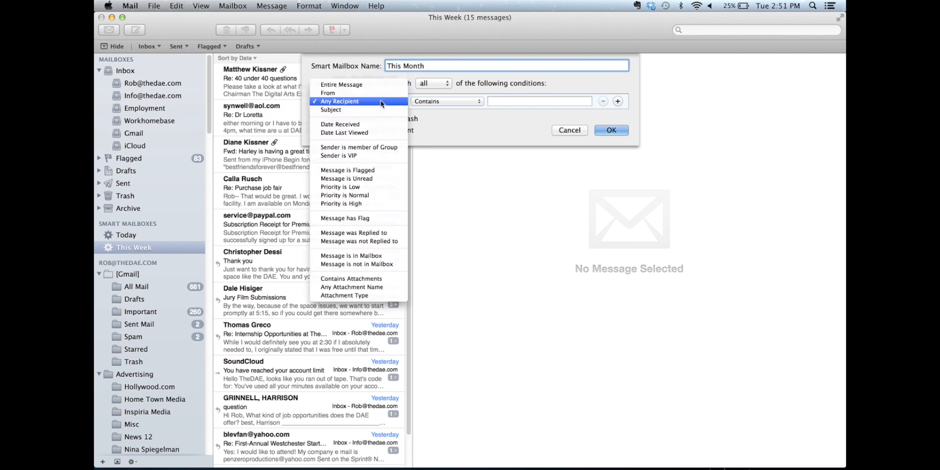
pyautogui.moveTo(351, 256)
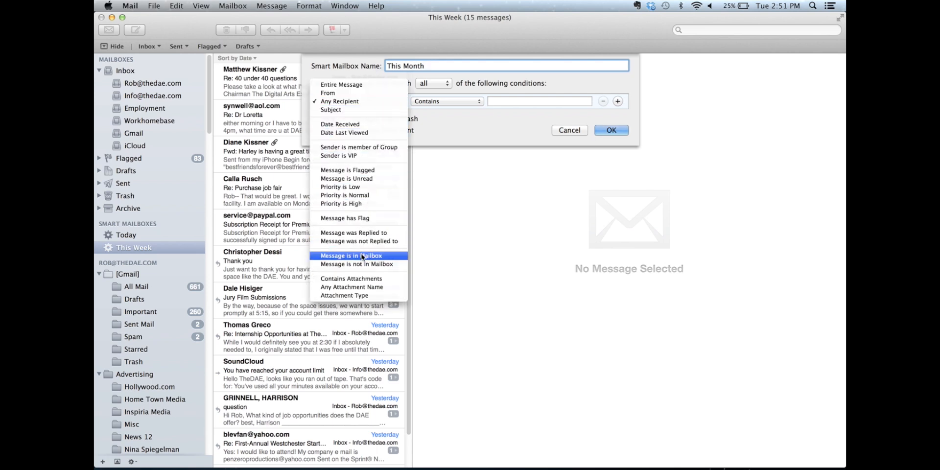
pyautogui.click(352, 256)
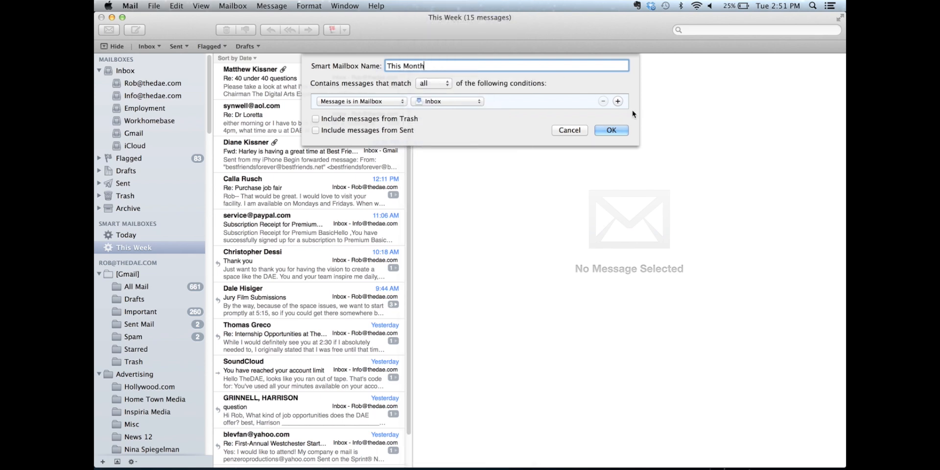
# Add Date Received is in the last 1 Months and save the This Month mailbox
pyautogui.click(360, 101)
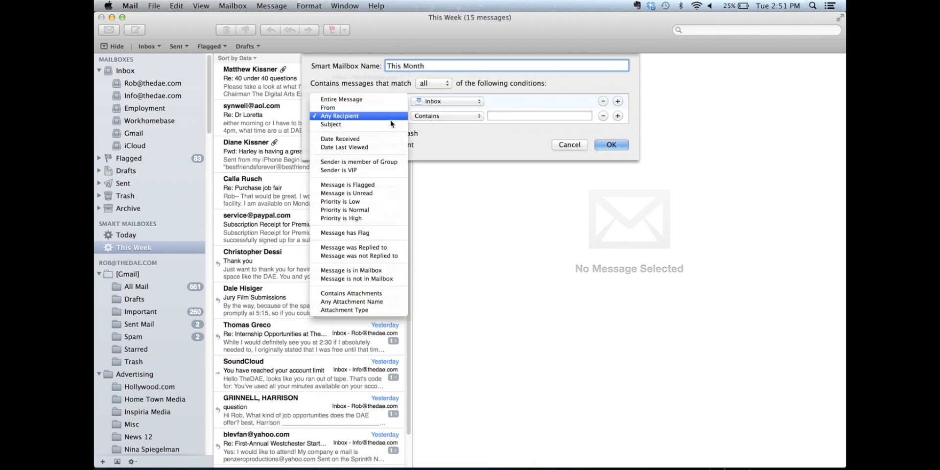
pyautogui.click(340, 138)
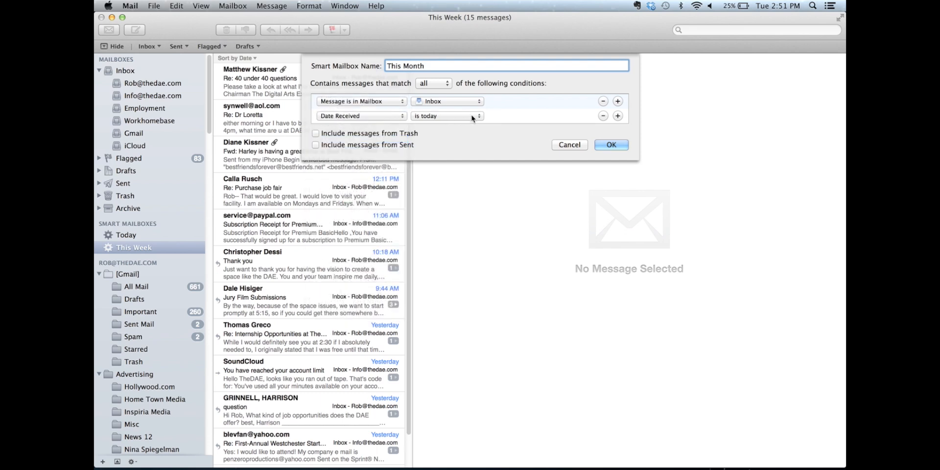
pyautogui.click(446, 115)
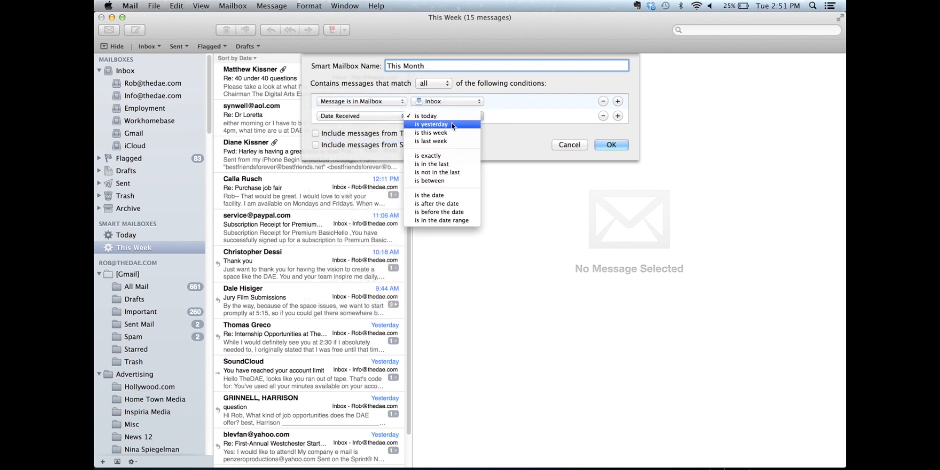
pyautogui.moveTo(453, 132)
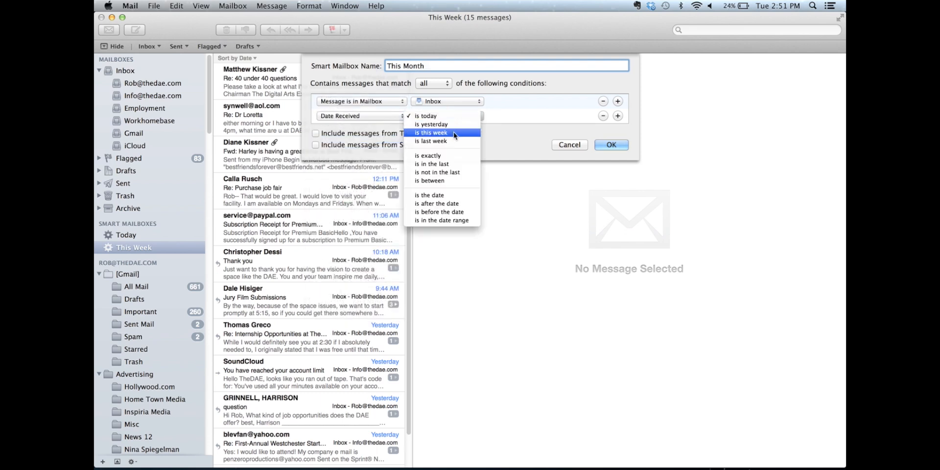
pyautogui.click(431, 141)
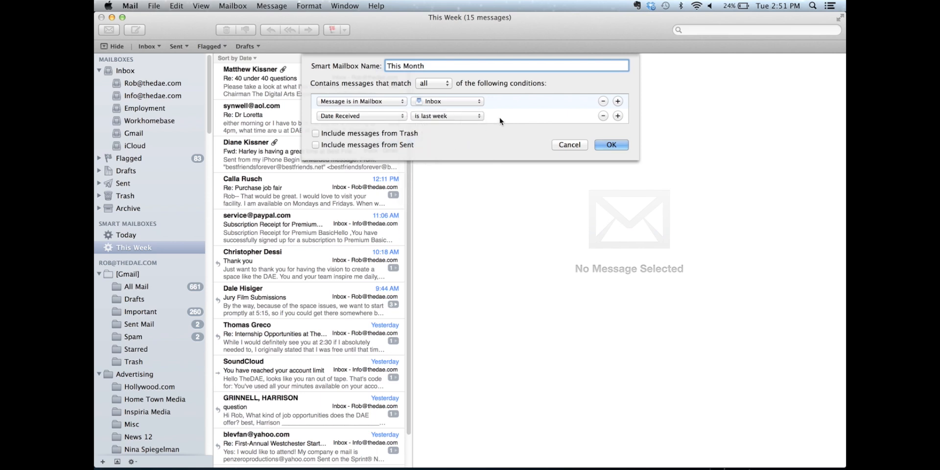
pyautogui.click(447, 116)
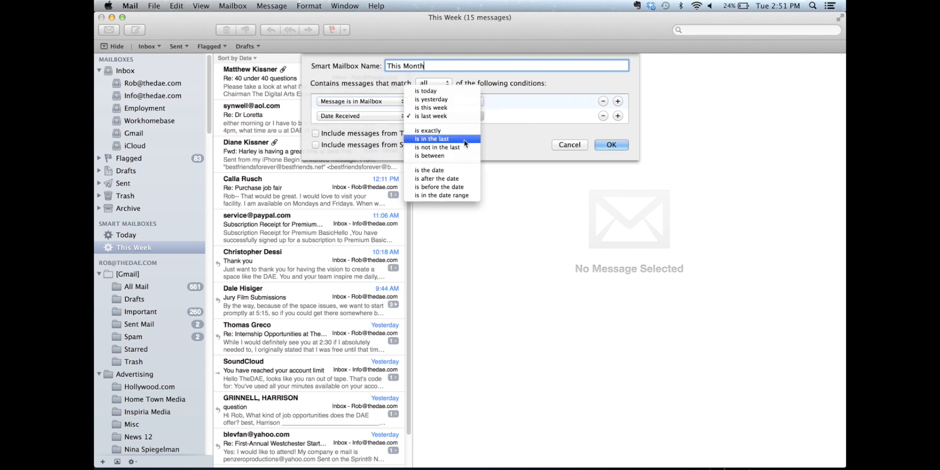
pyautogui.click(432, 138)
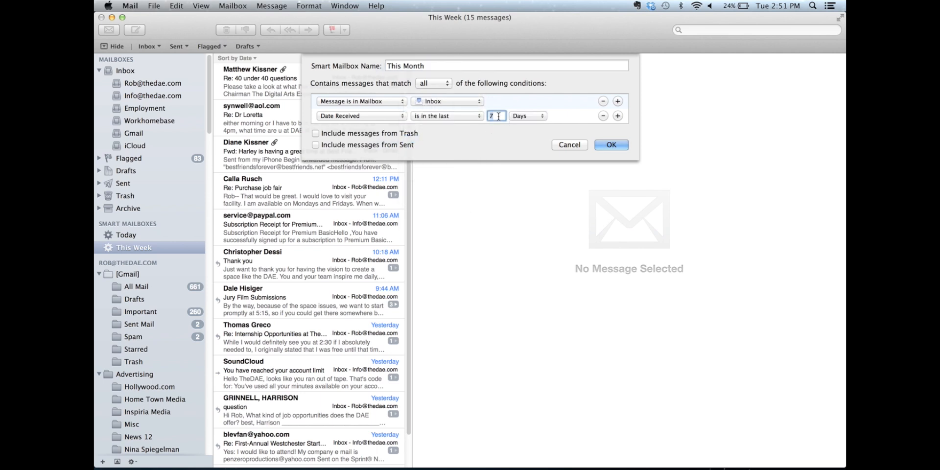
pyautogui.click(526, 115)
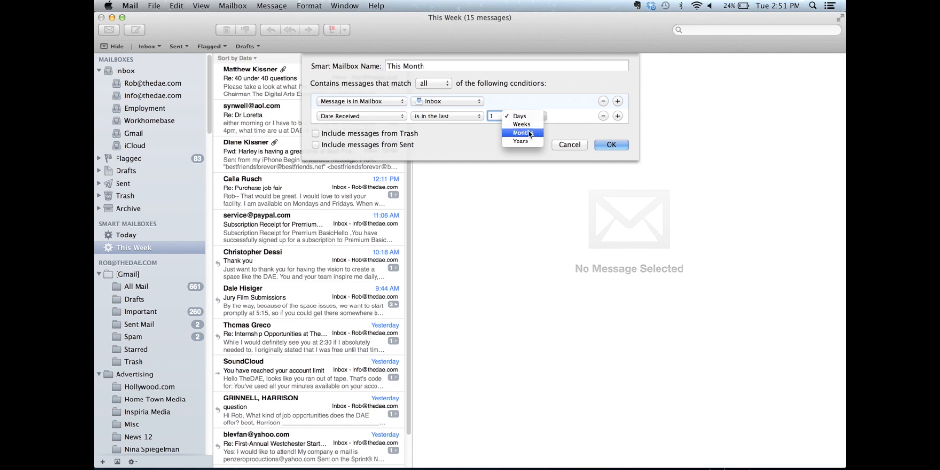
pyautogui.click(521, 132)
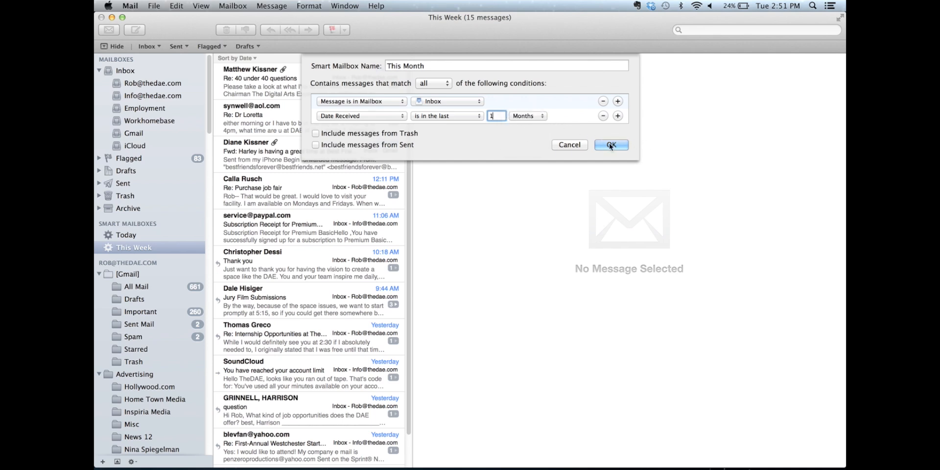
pyautogui.click(610, 145)
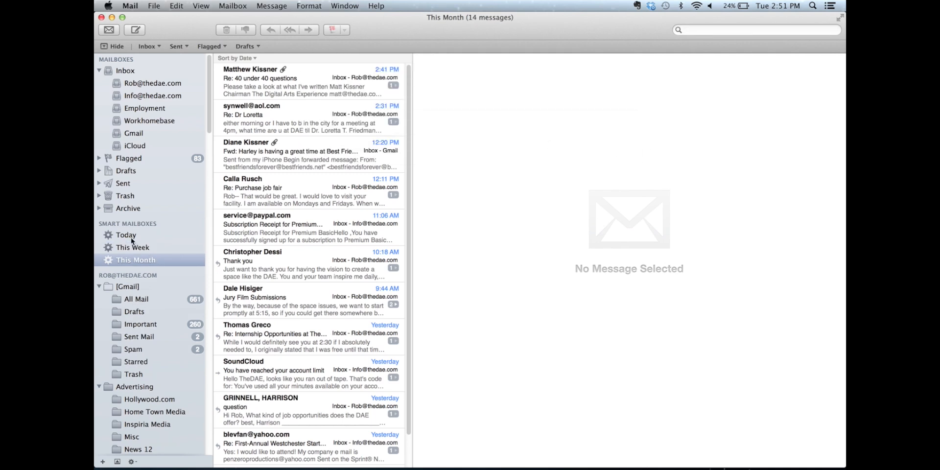
pyautogui.moveTo(147, 261)
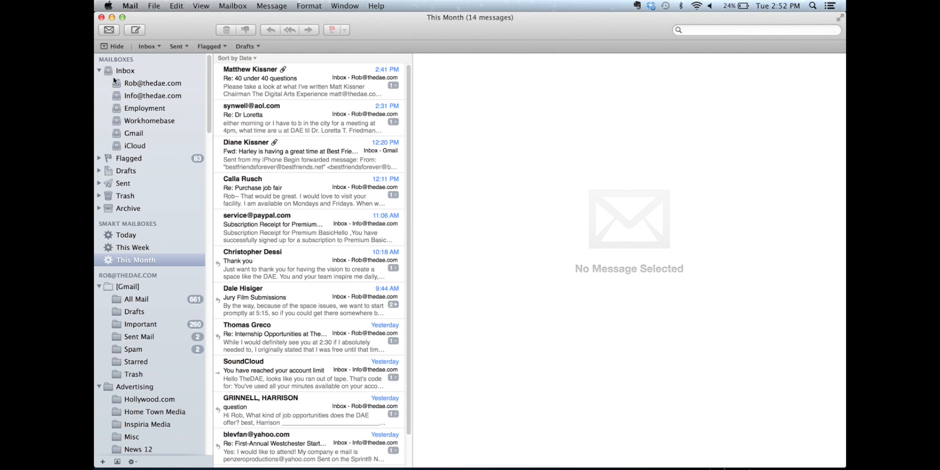
pyautogui.moveTo(135, 236)
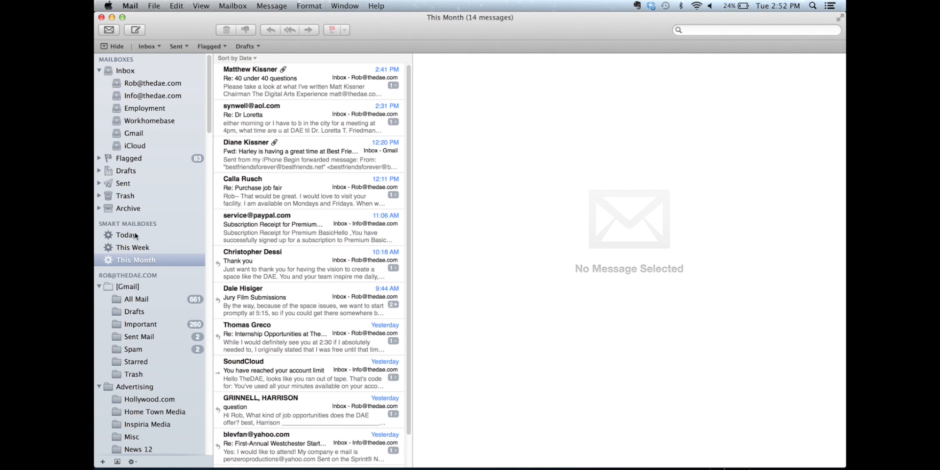
# Review the Today mailbox's 8 messages, then the This Week mailbox's 15 messages
pyautogui.click(126, 235)
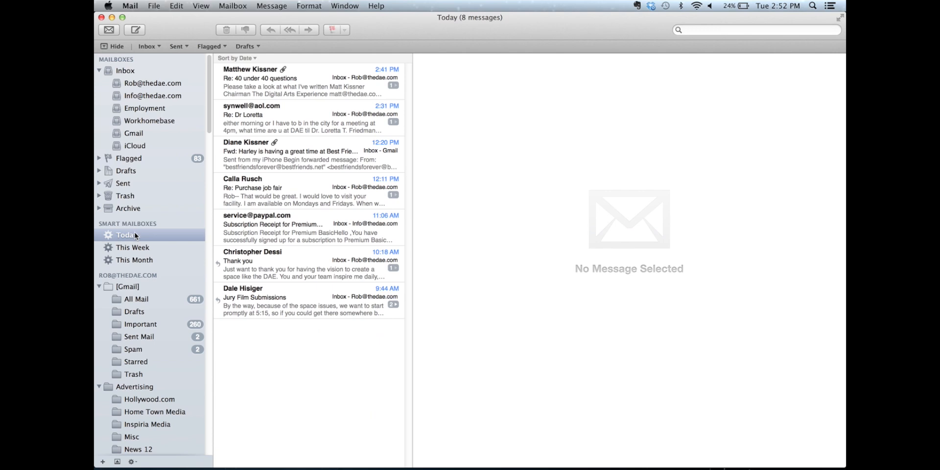
pyautogui.moveTo(288, 333)
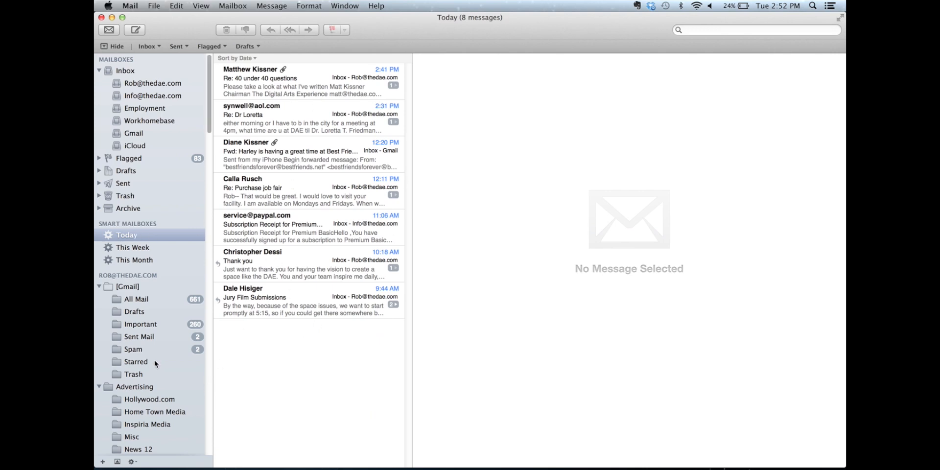
pyautogui.moveTo(312, 254)
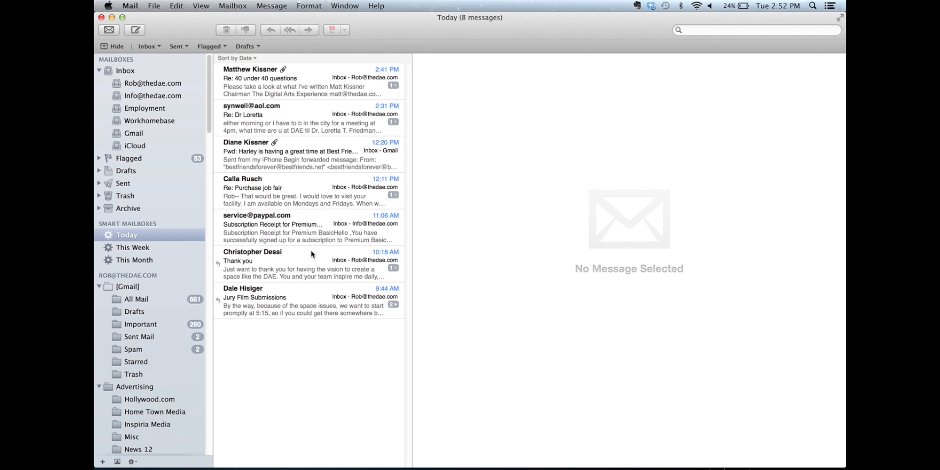
pyautogui.click(134, 246)
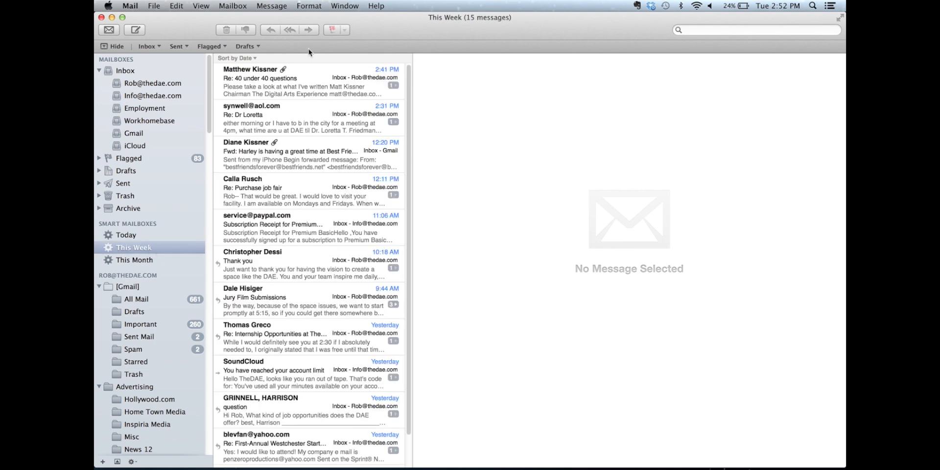
pyautogui.moveTo(277, 258)
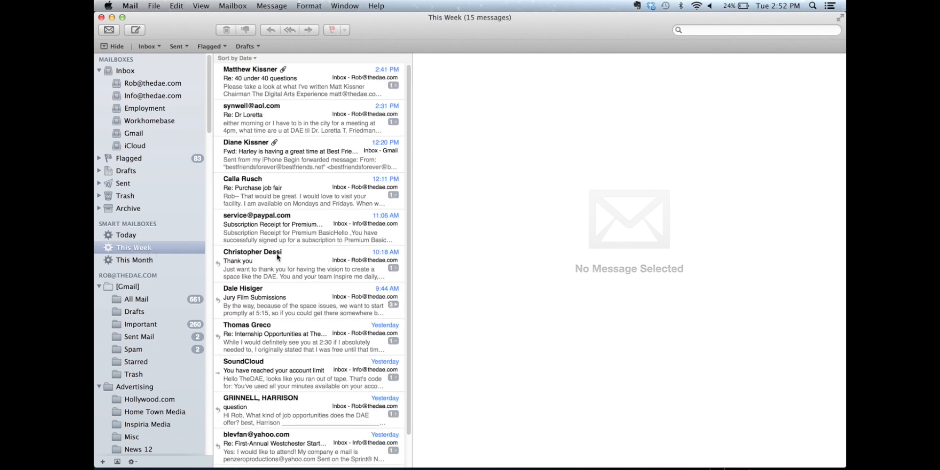